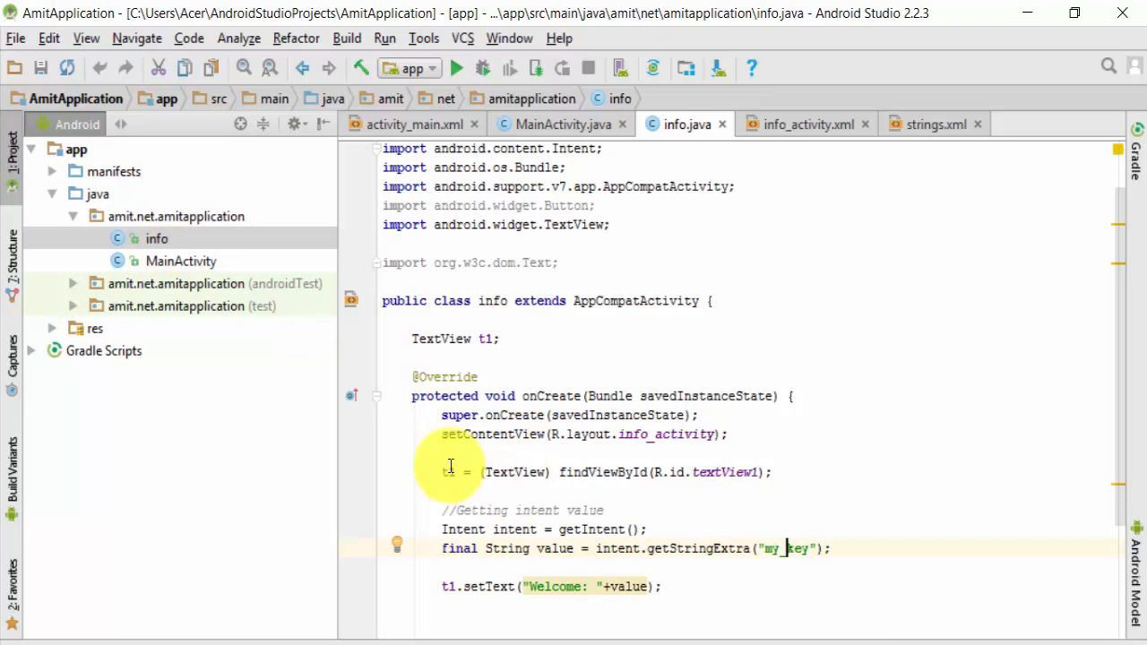
- Open MainActivity.java from the project tree to review the button's intent code
left_click(181, 262)
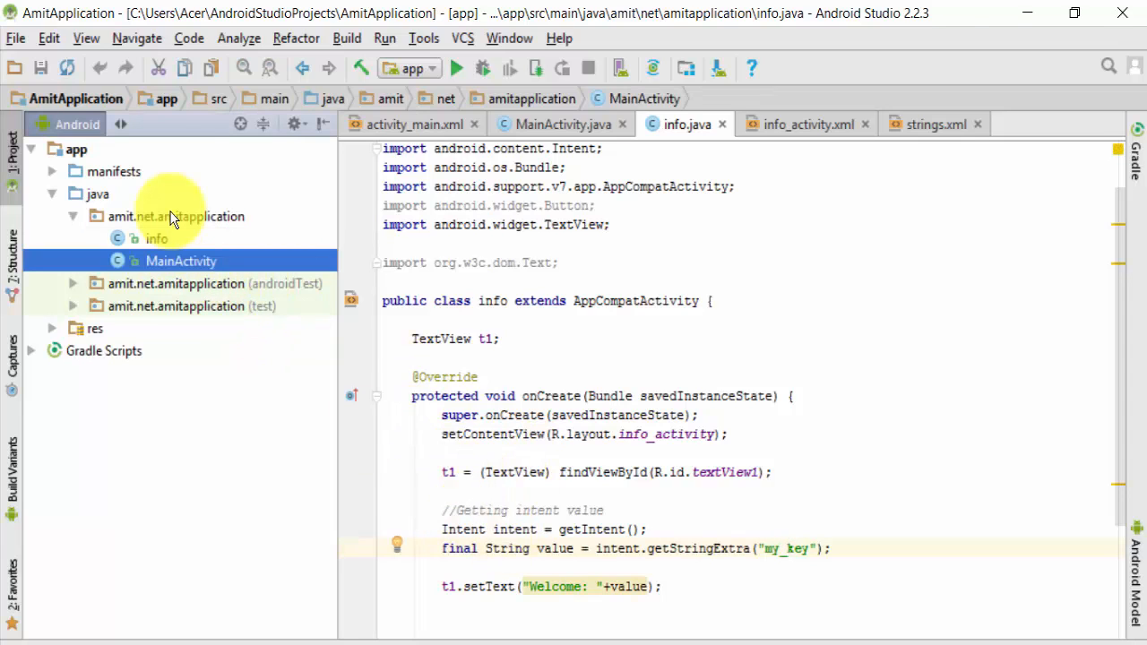
left_click(562, 124)
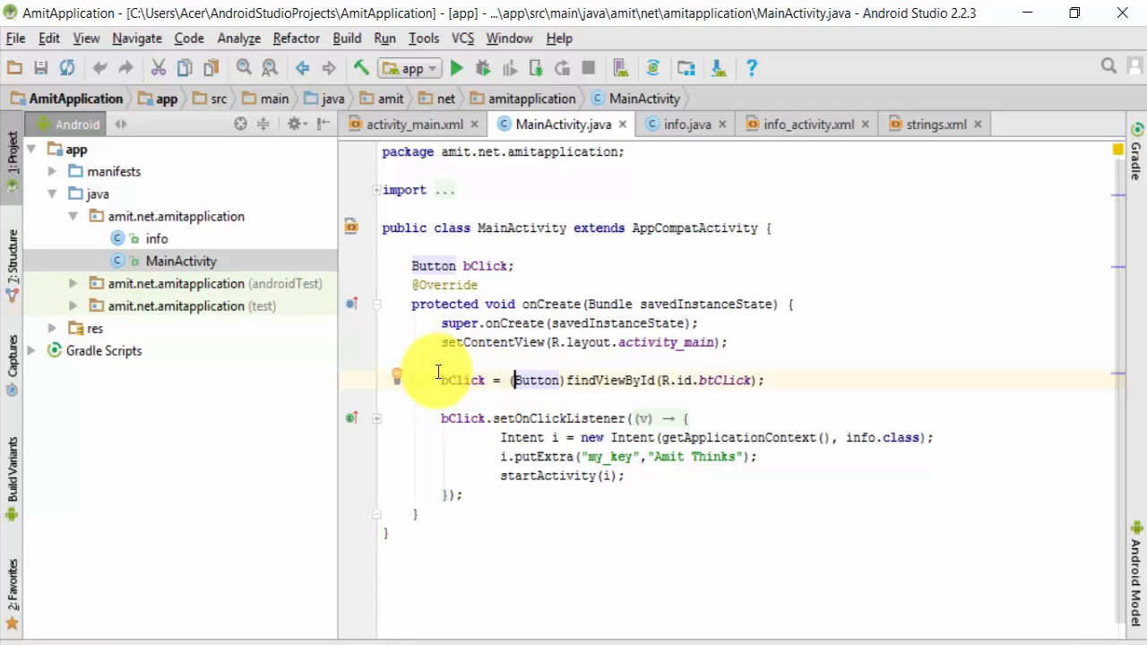
left_click(158, 237)
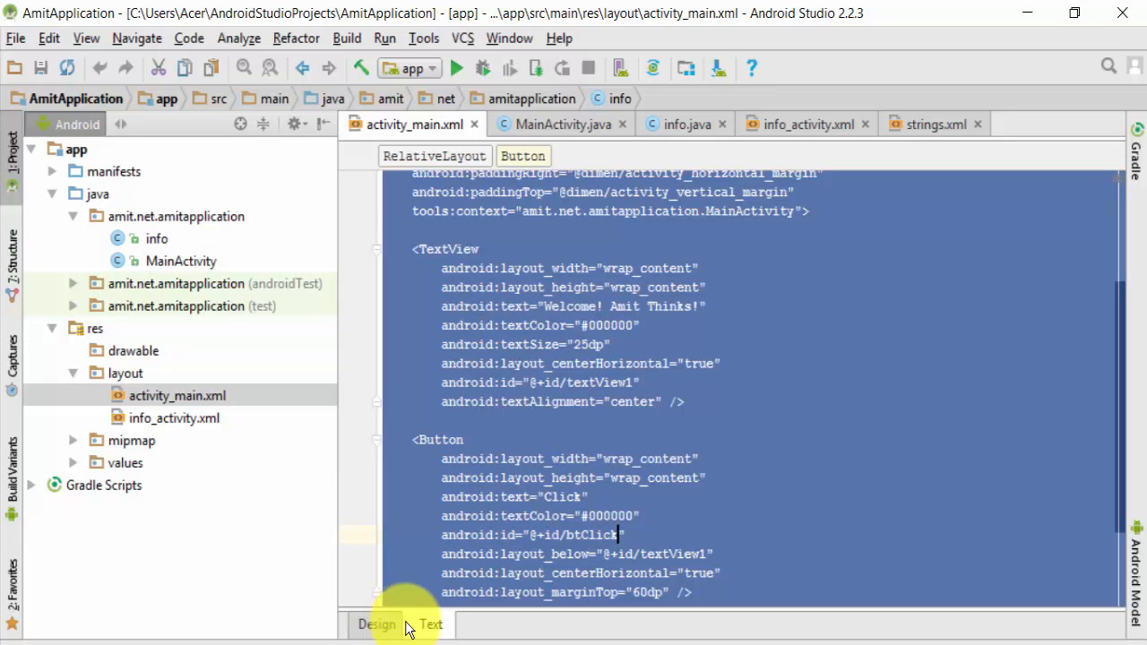
- Show activity_main.xml in Design view and zoom in twice
left_click(376, 623)
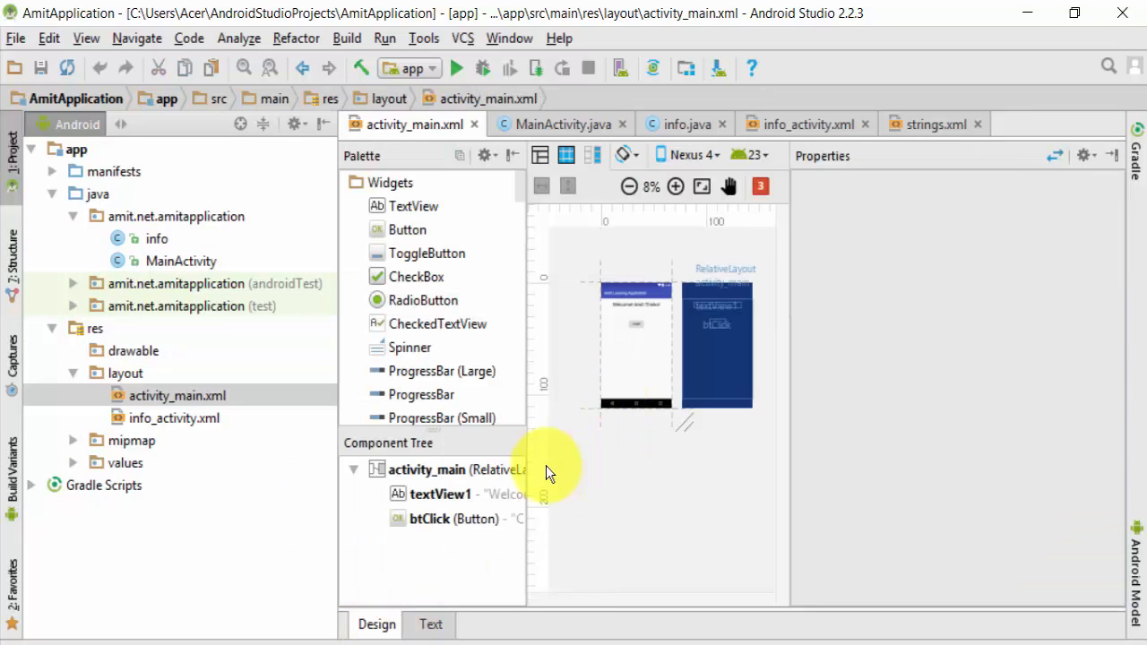
left_click(676, 187)
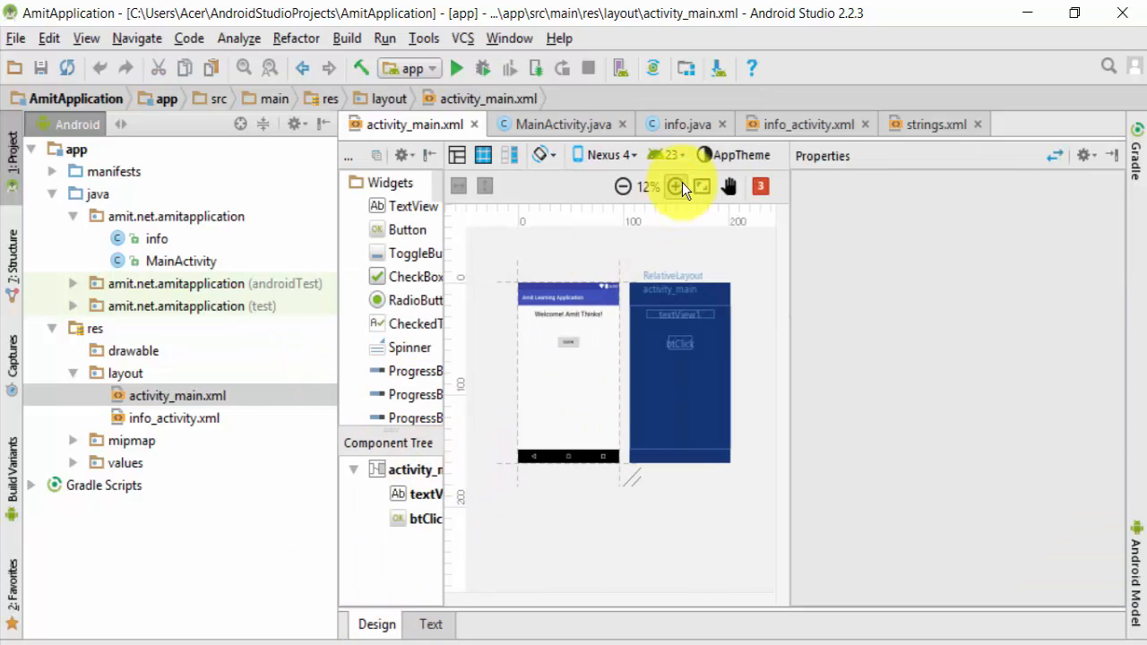
left_click(675, 186)
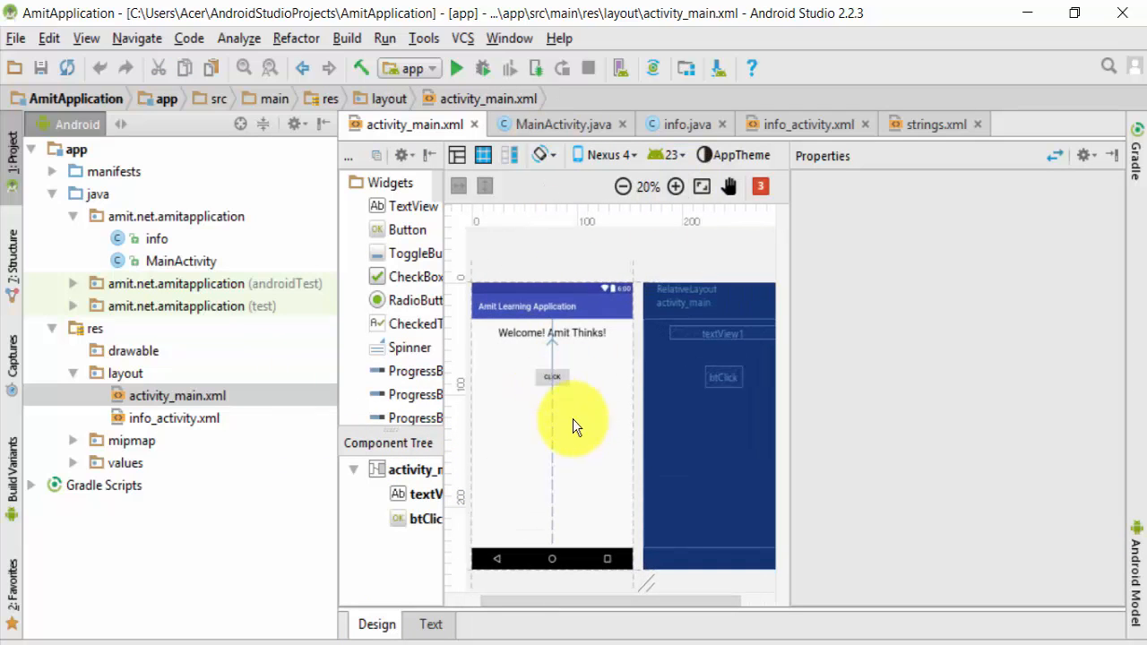
mouse_move(206, 438)
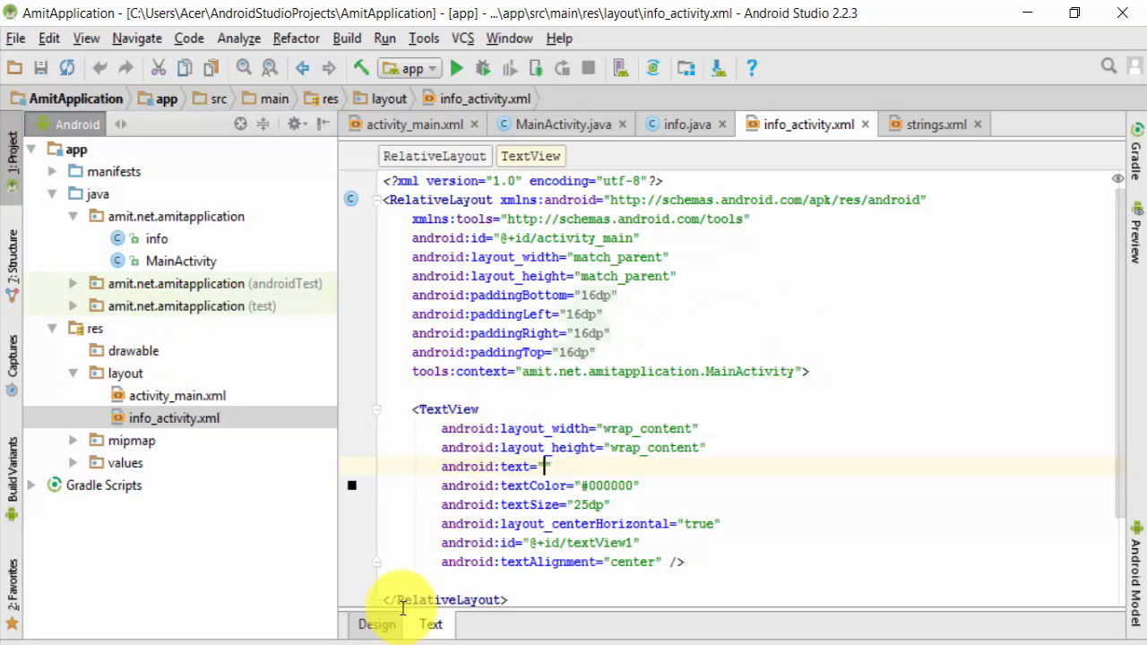
- Show info_activity.xml in Design view and zoom in twice
left_click(376, 623)
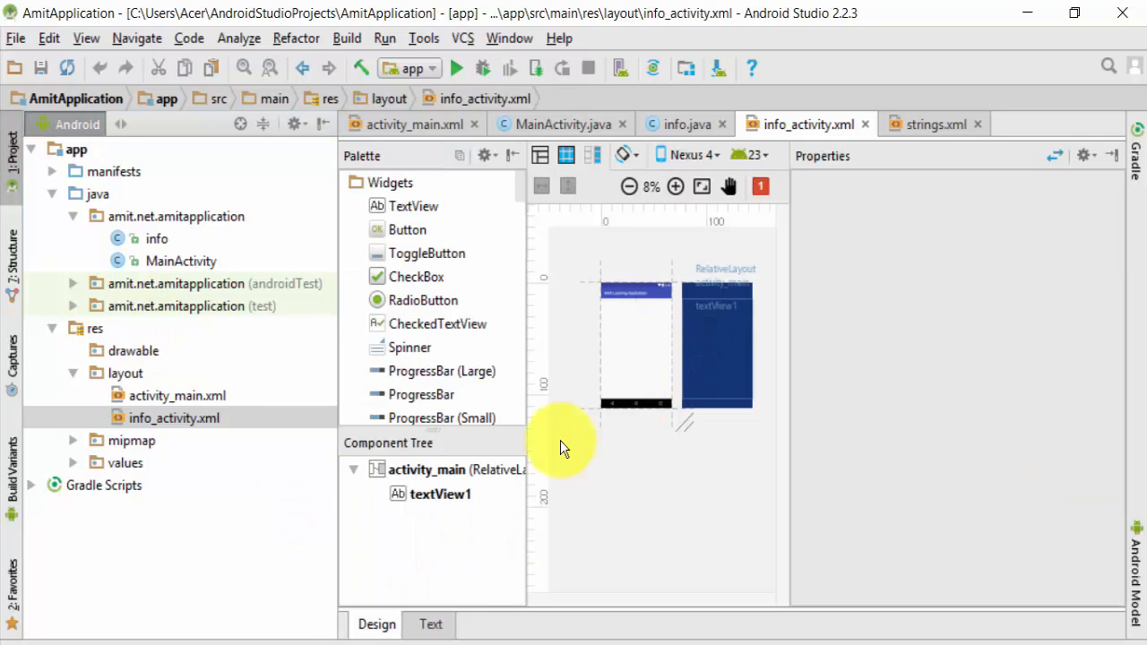
left_click(674, 186)
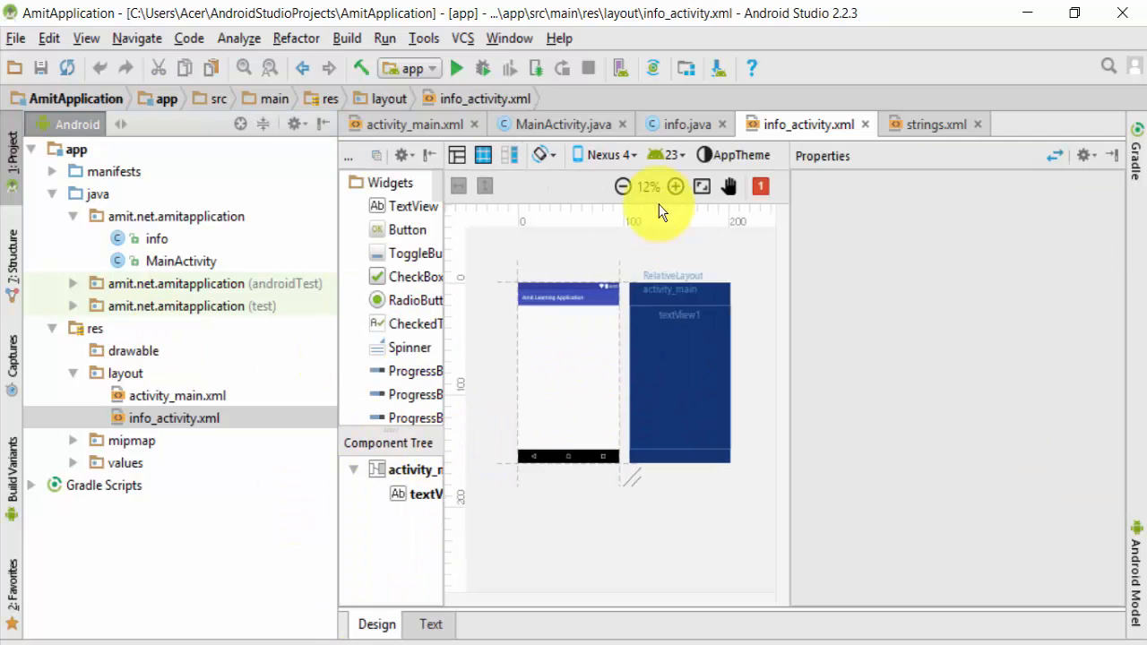
left_click(674, 187)
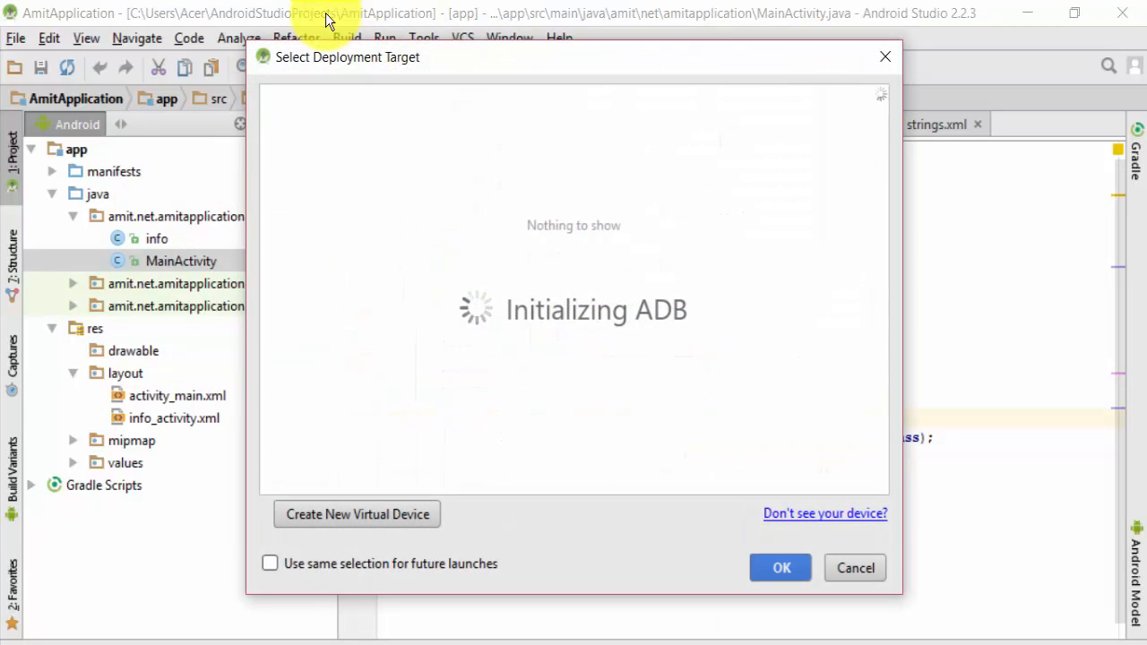
mouse_move(521, 423)
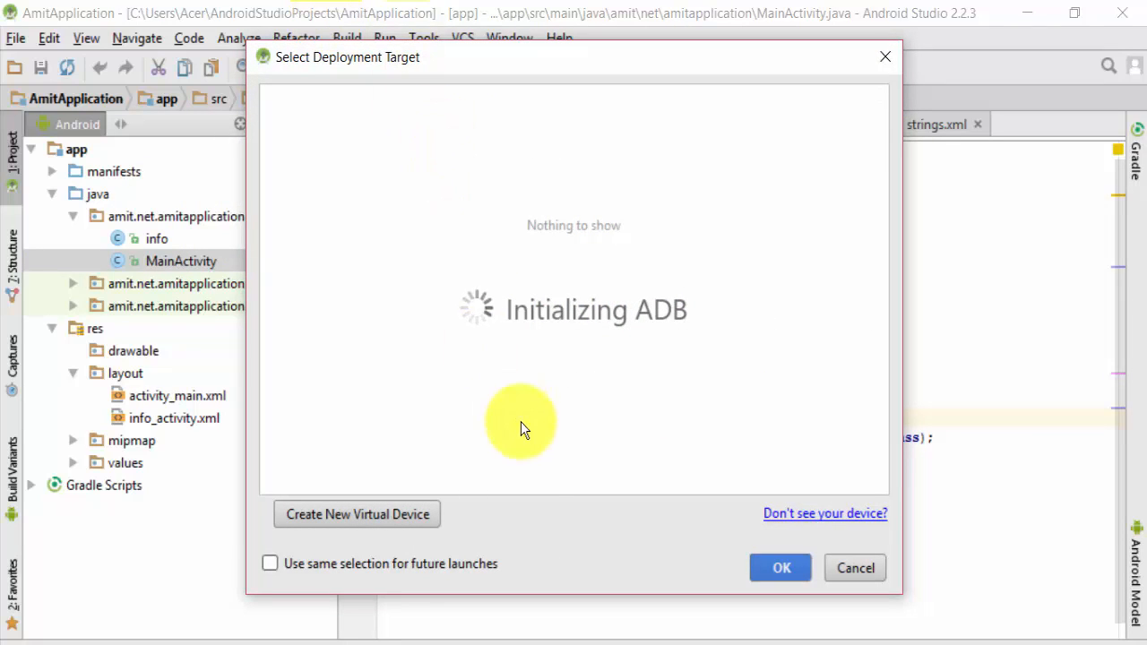
mouse_move(530, 484)
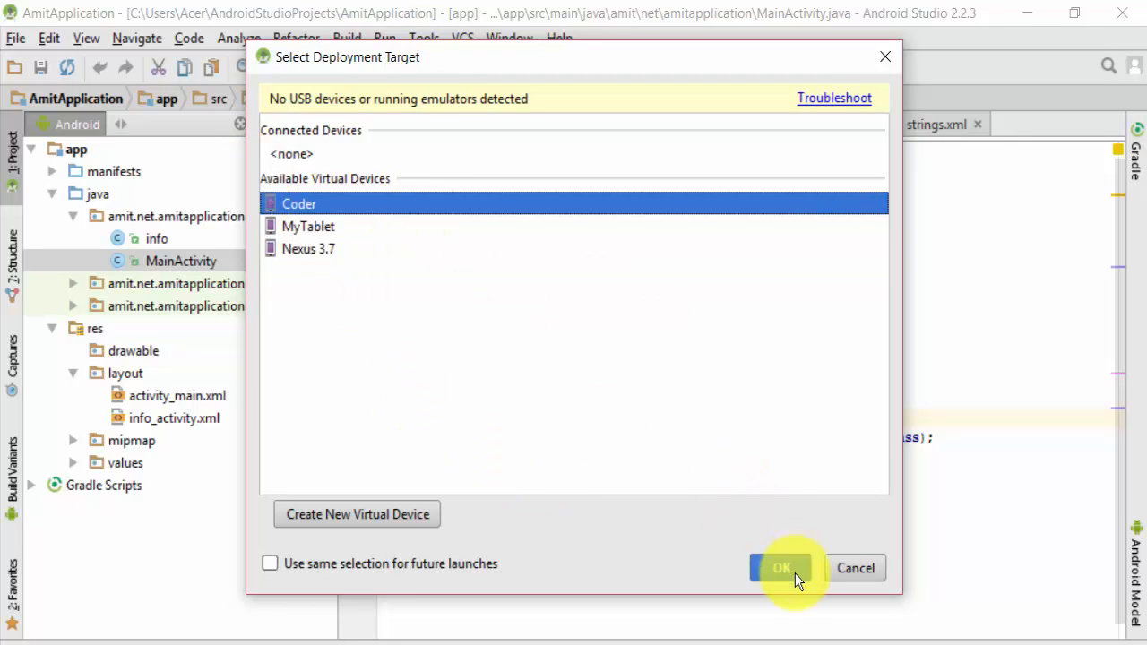
- Confirm the Coder AVD as deployment target so the emulator starts
left_click(781, 568)
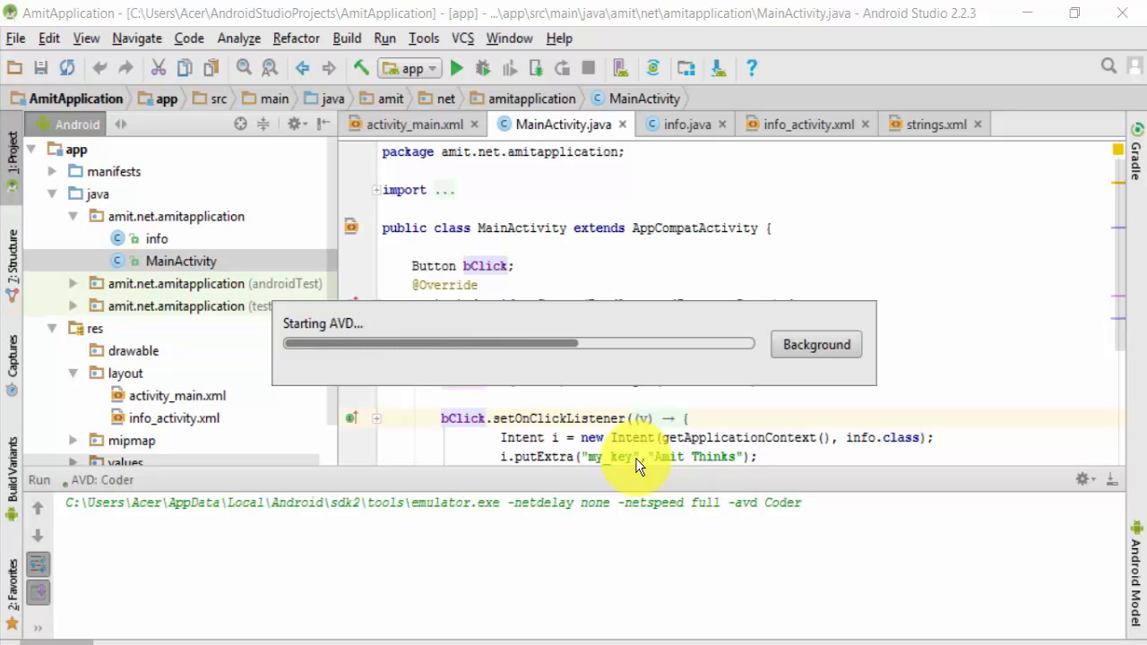
mouse_move(595, 475)
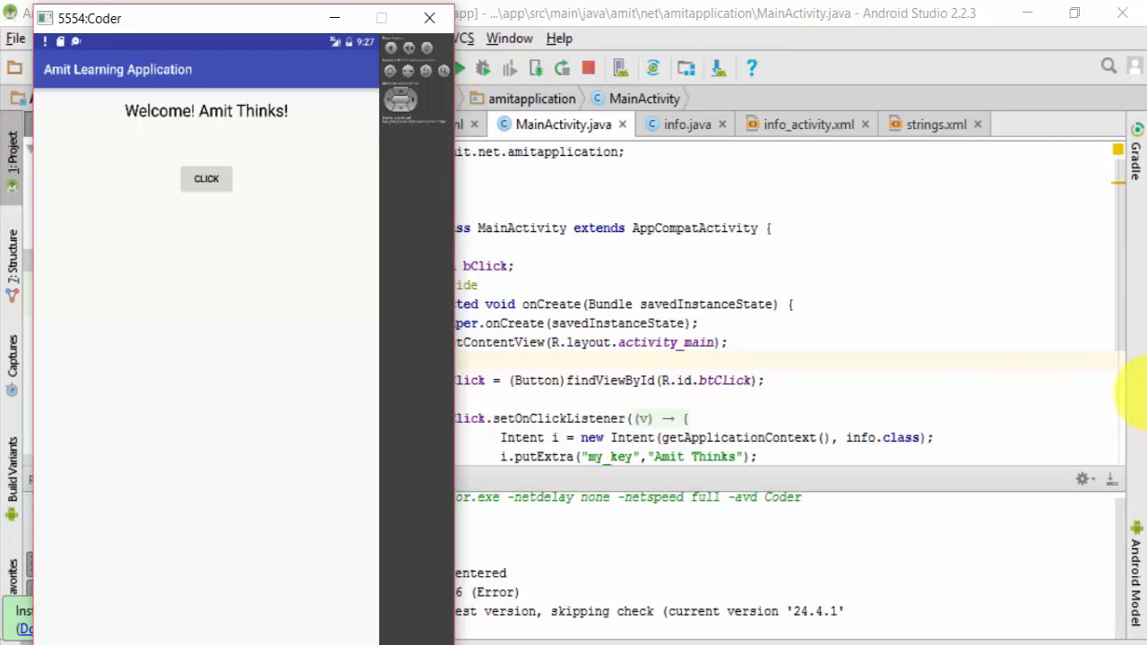
mouse_move(1014, 365)
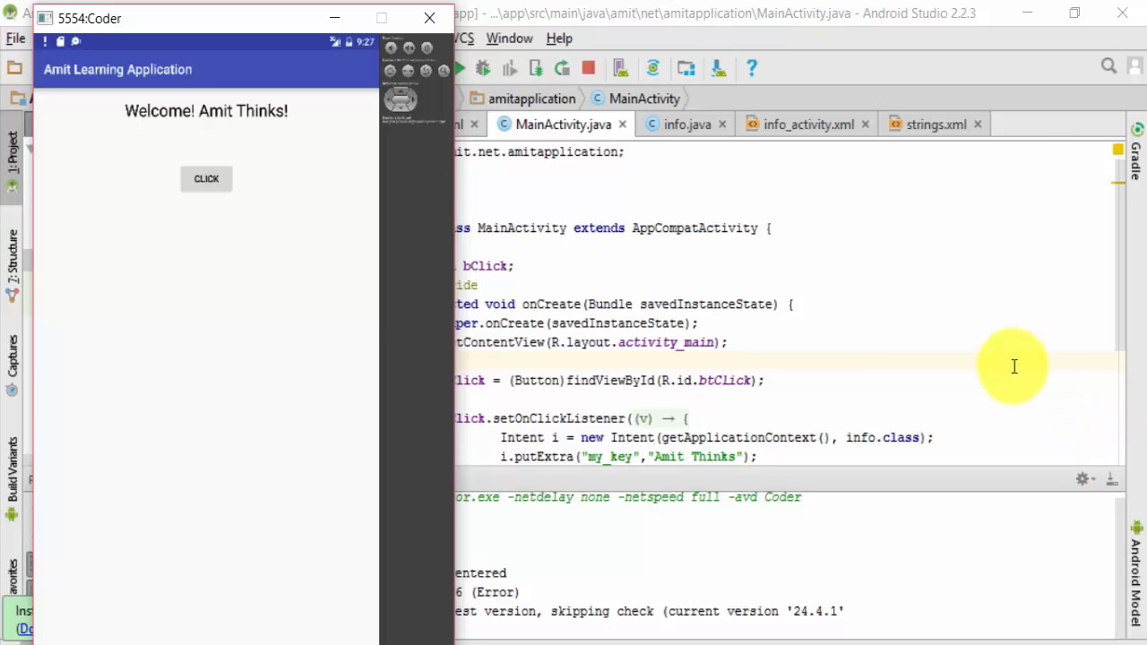
mouse_move(229, 258)
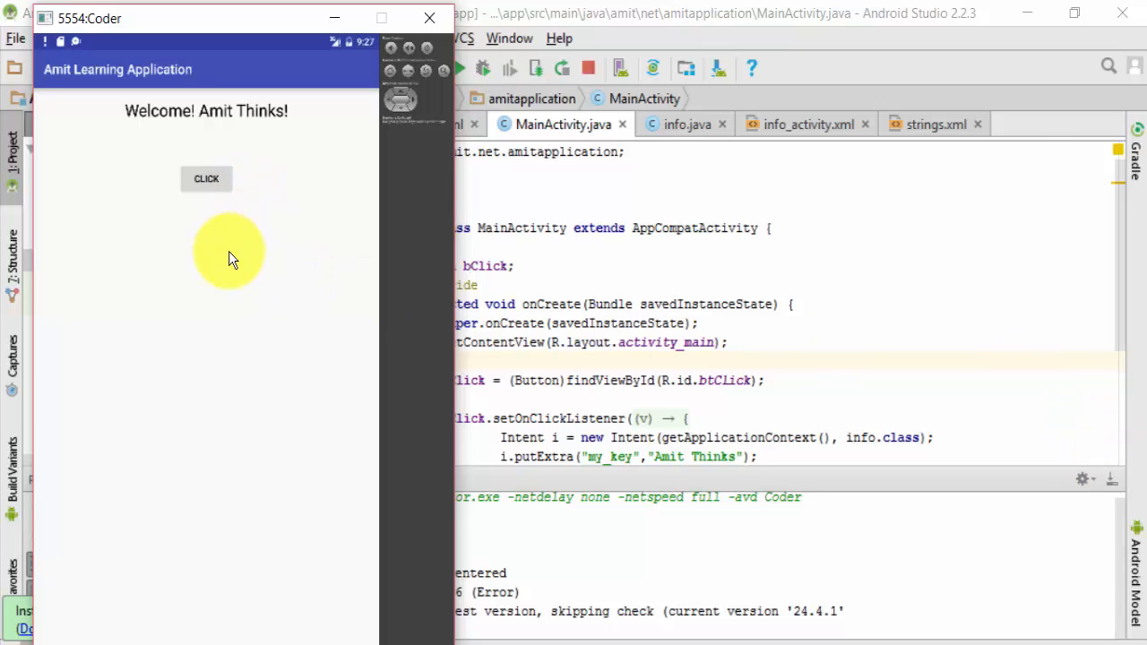
mouse_move(262, 249)
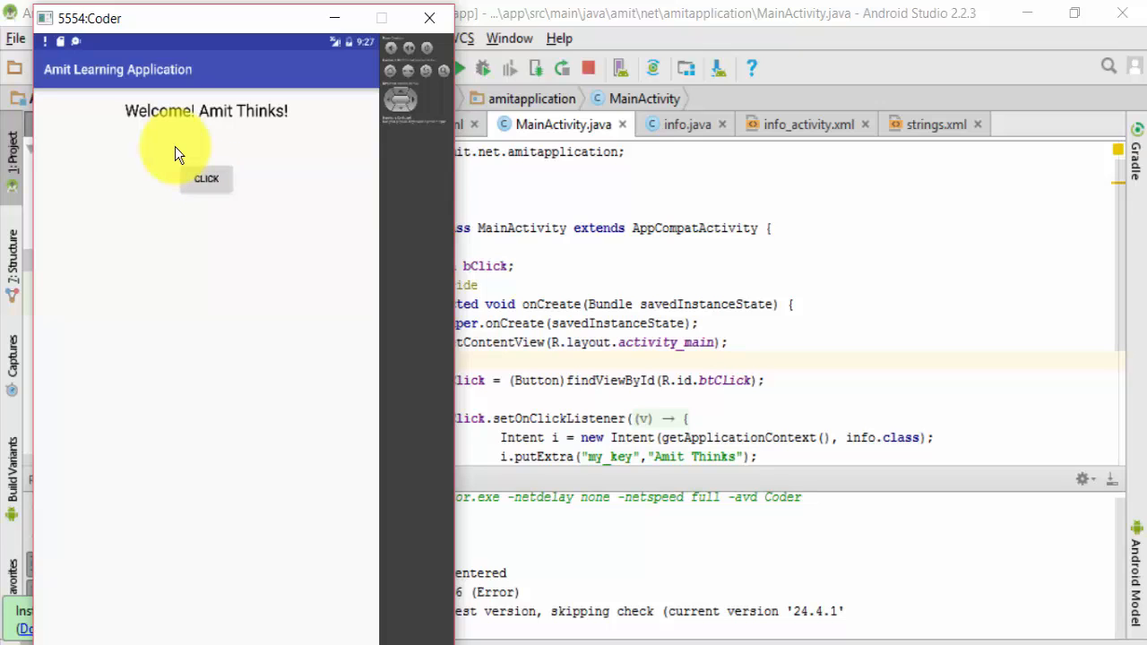
- Tap the CLICK button on the welcome screen, crashing the app
left_click(206, 179)
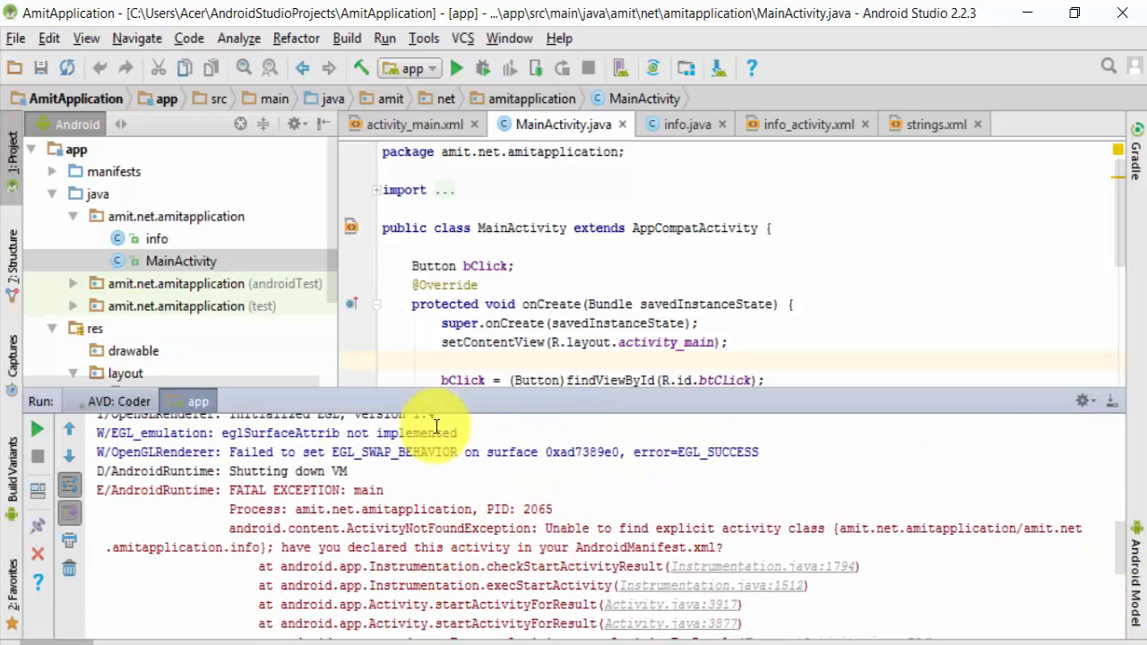
left_click_drag(545, 527, 828, 527)
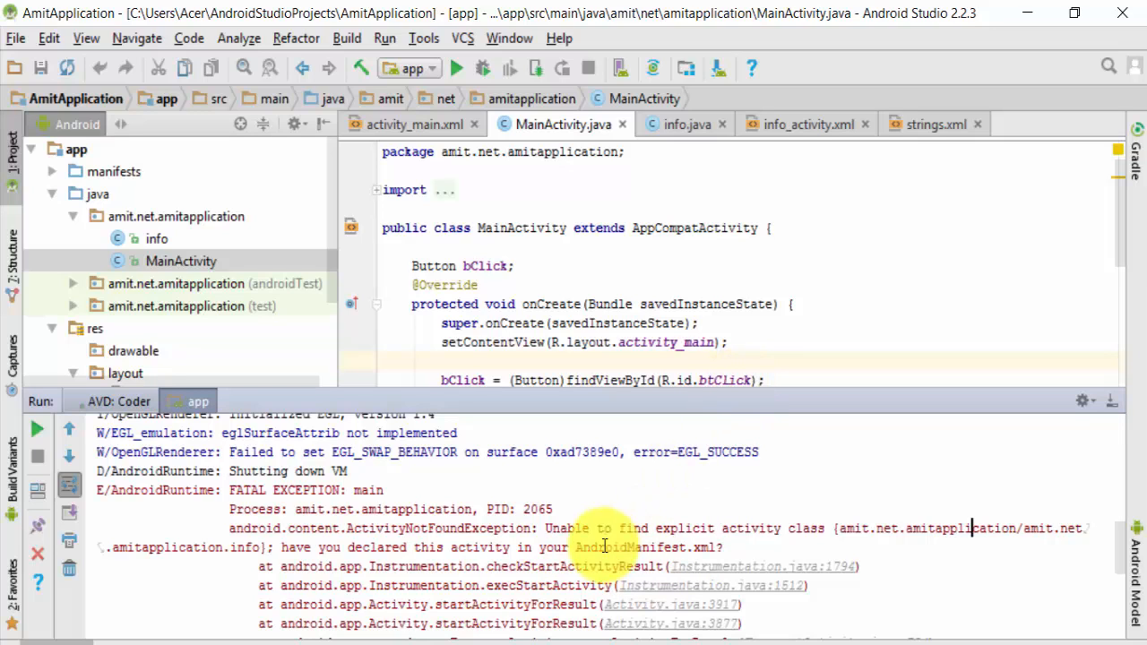
mouse_move(682, 452)
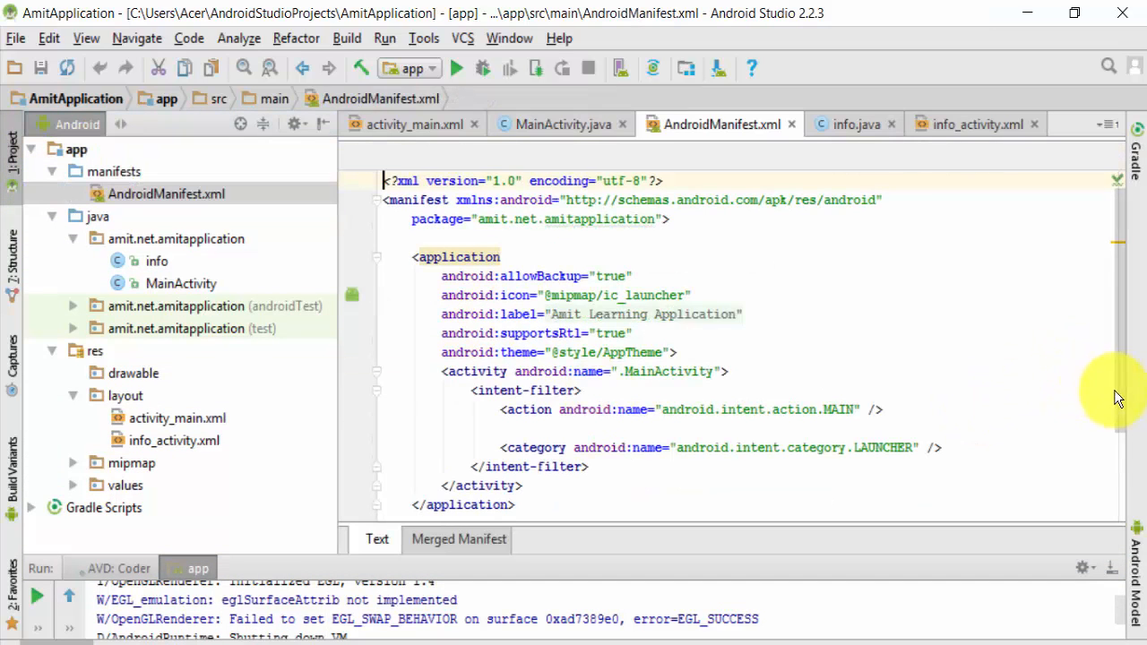
- Add <activity android:name=".info"></activity> to the manifest before </application>
scroll("down", 3)
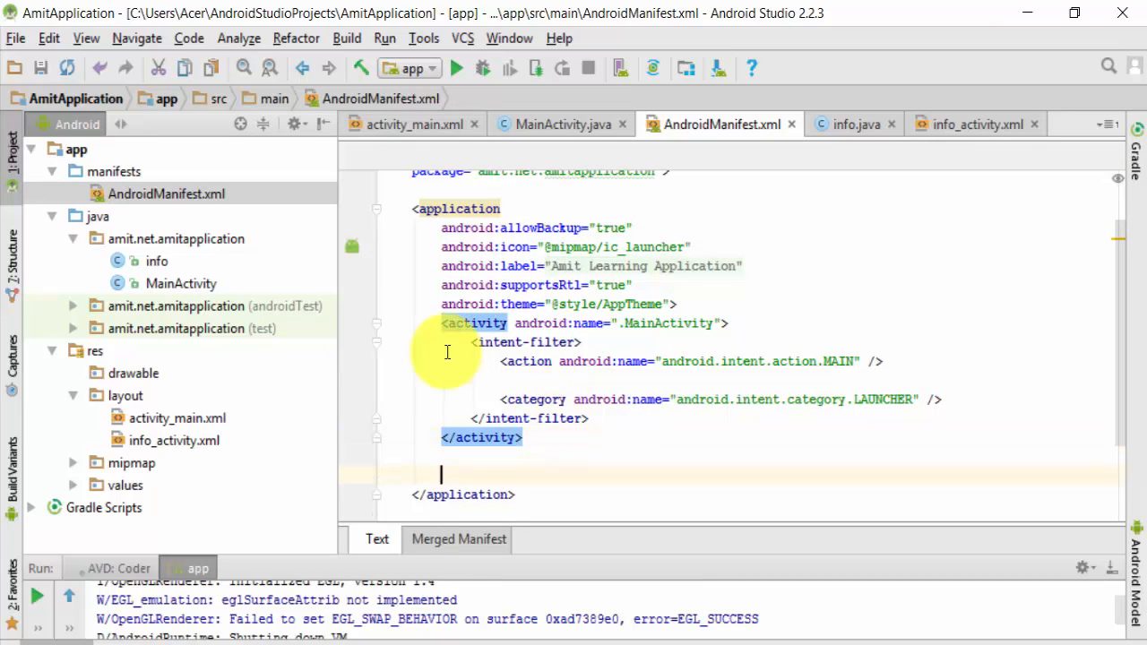
type("<a")
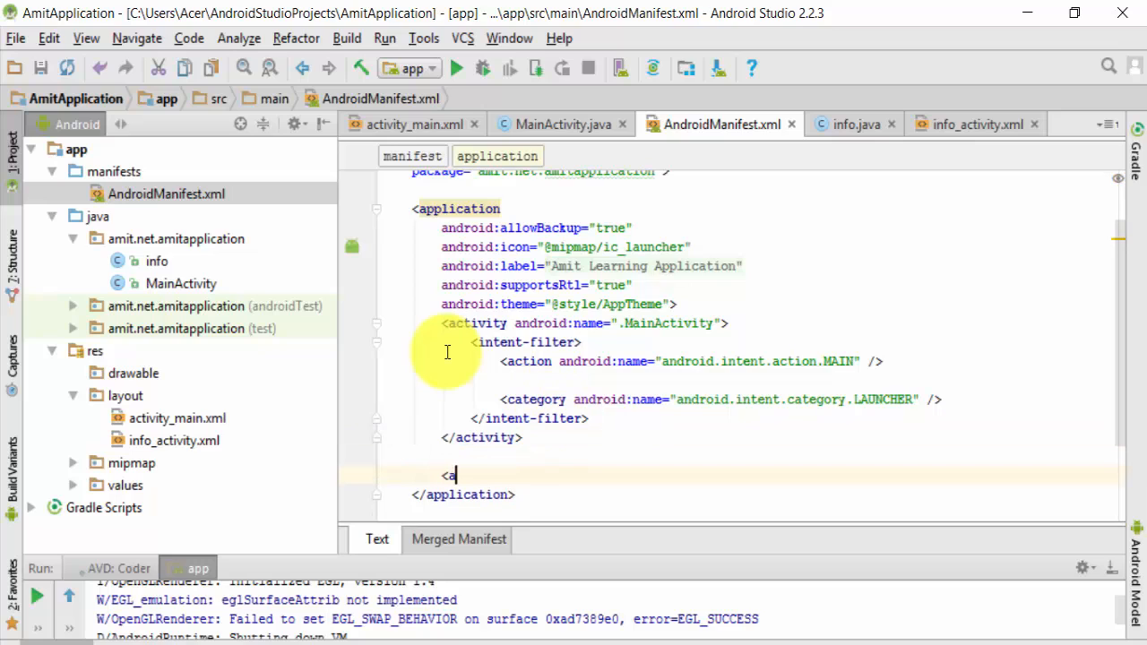
type("ctivity android:name=\"")
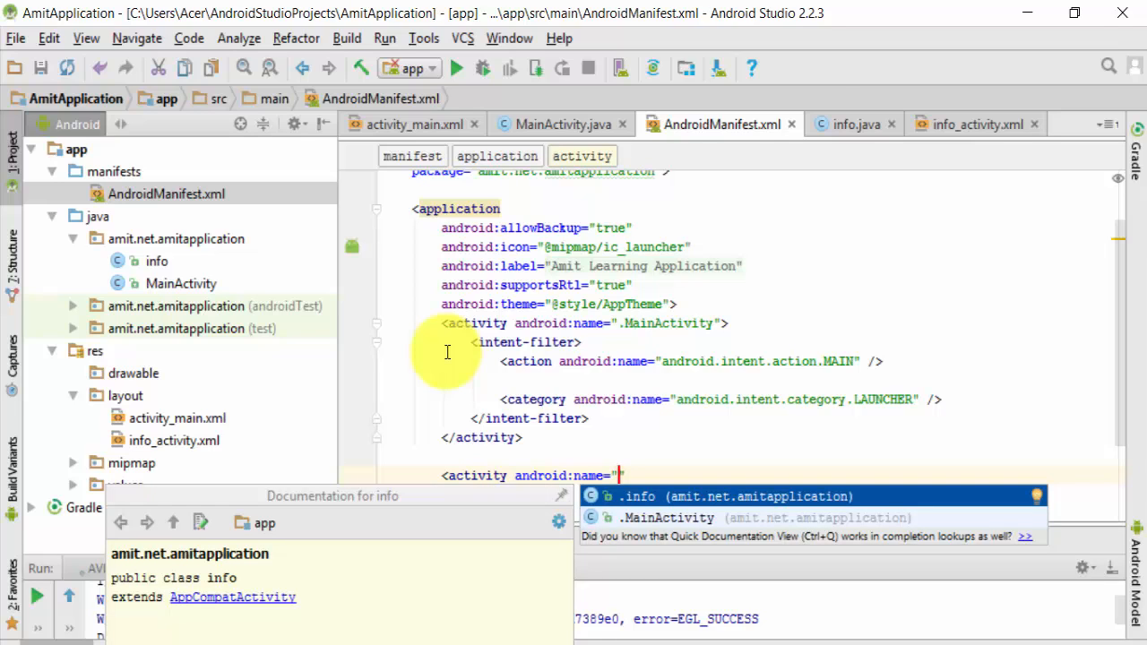
left_click(638, 497)
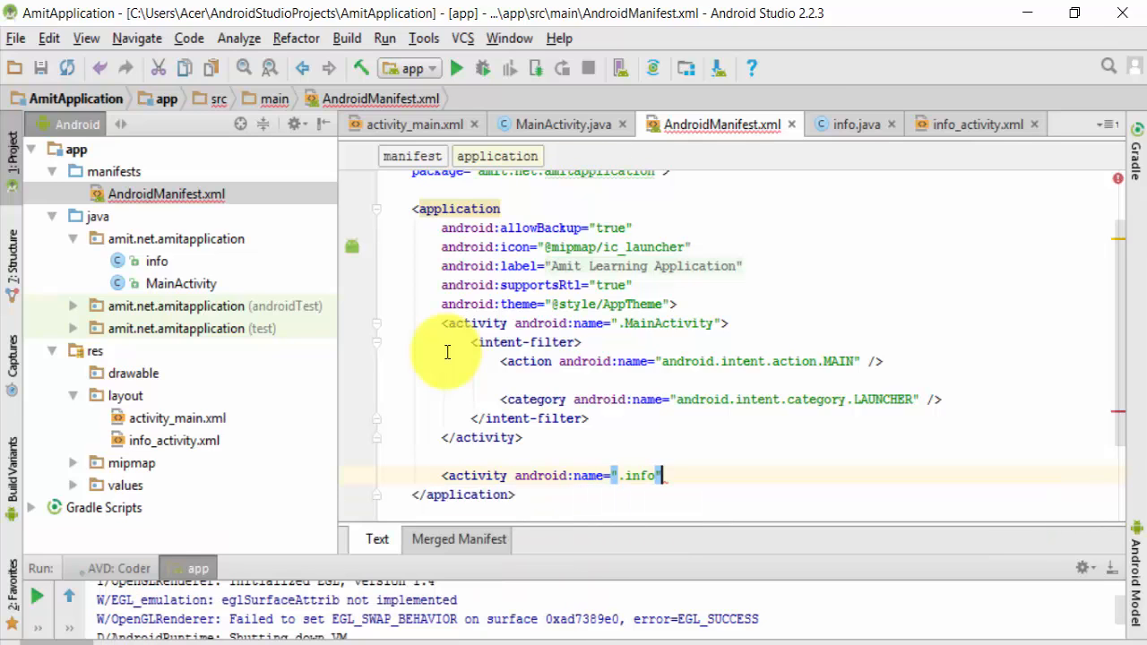
type("\"></activity>")
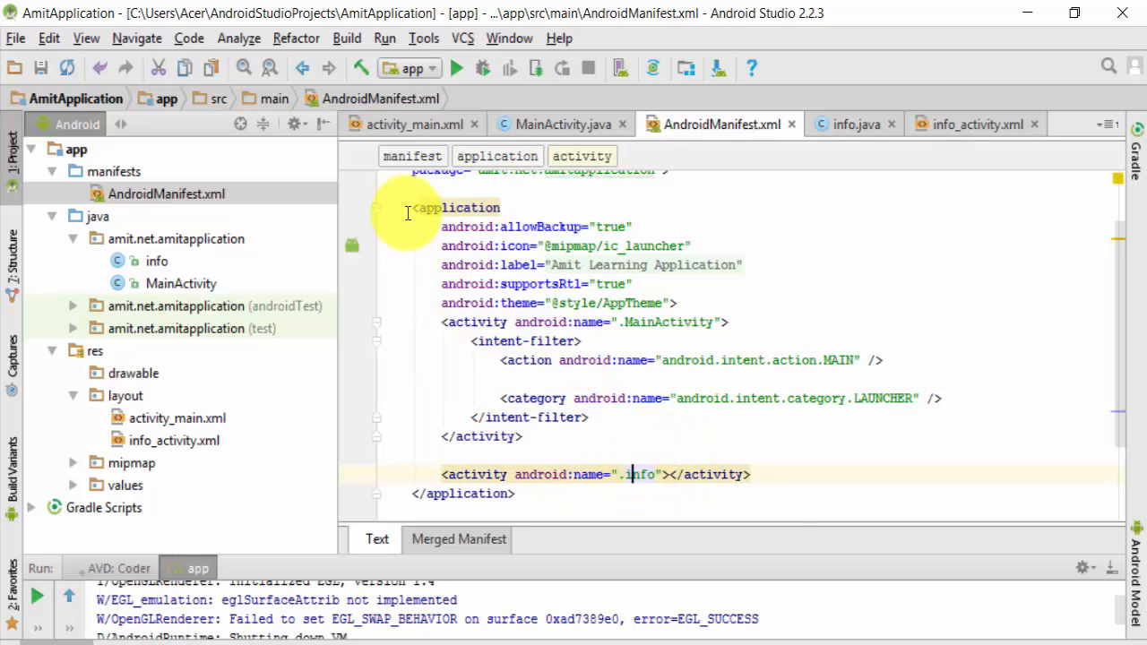
left_click(383, 38)
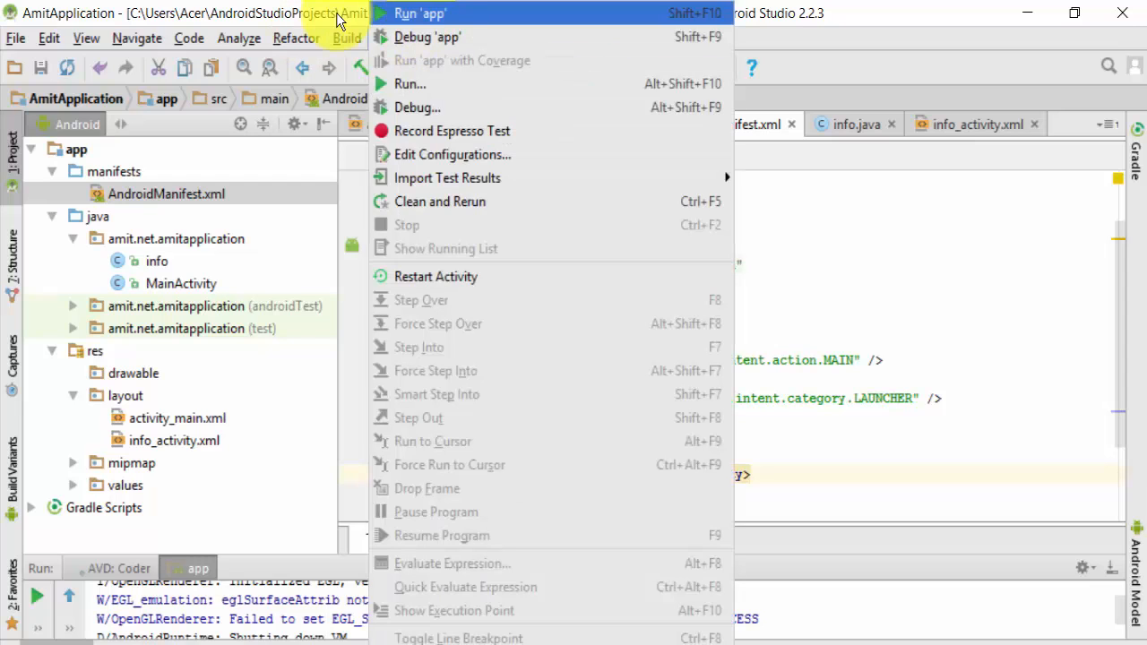
- Run 'app' again on the Android SDK Built For X86 device
left_click(415, 13)
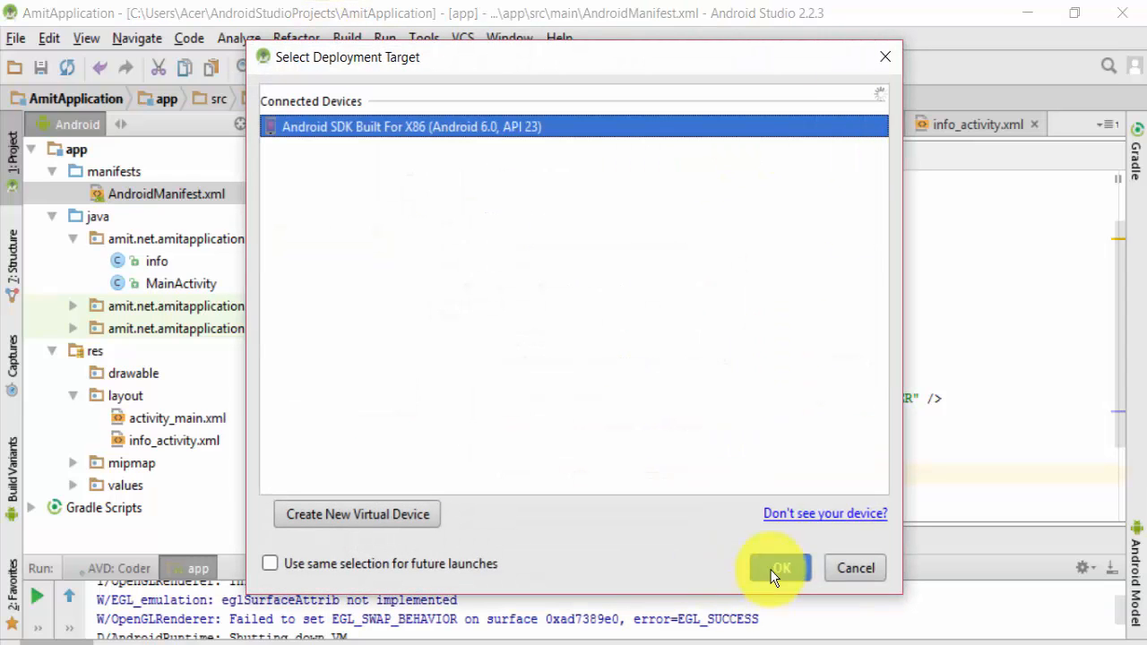
left_click(781, 568)
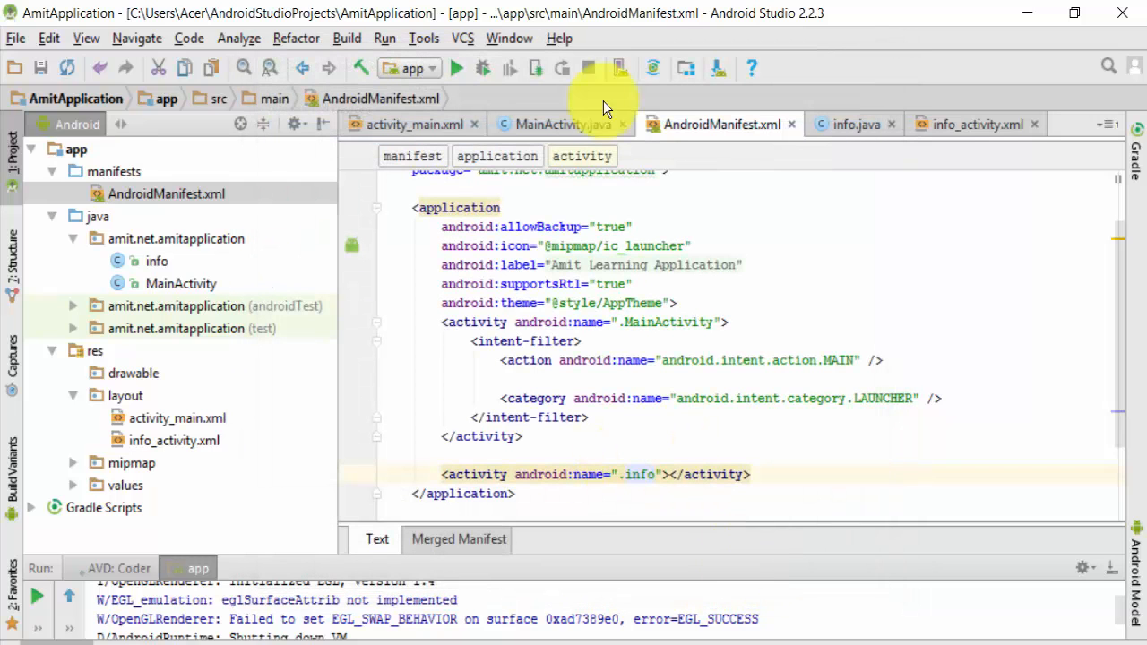
left_click(456, 68)
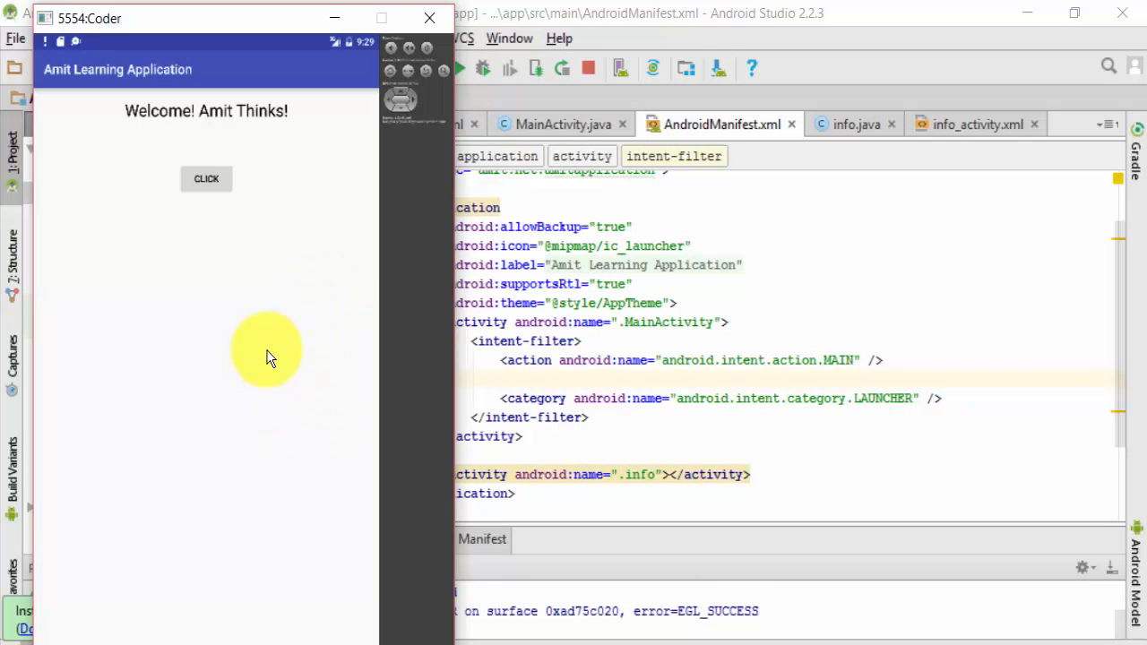
mouse_move(175, 152)
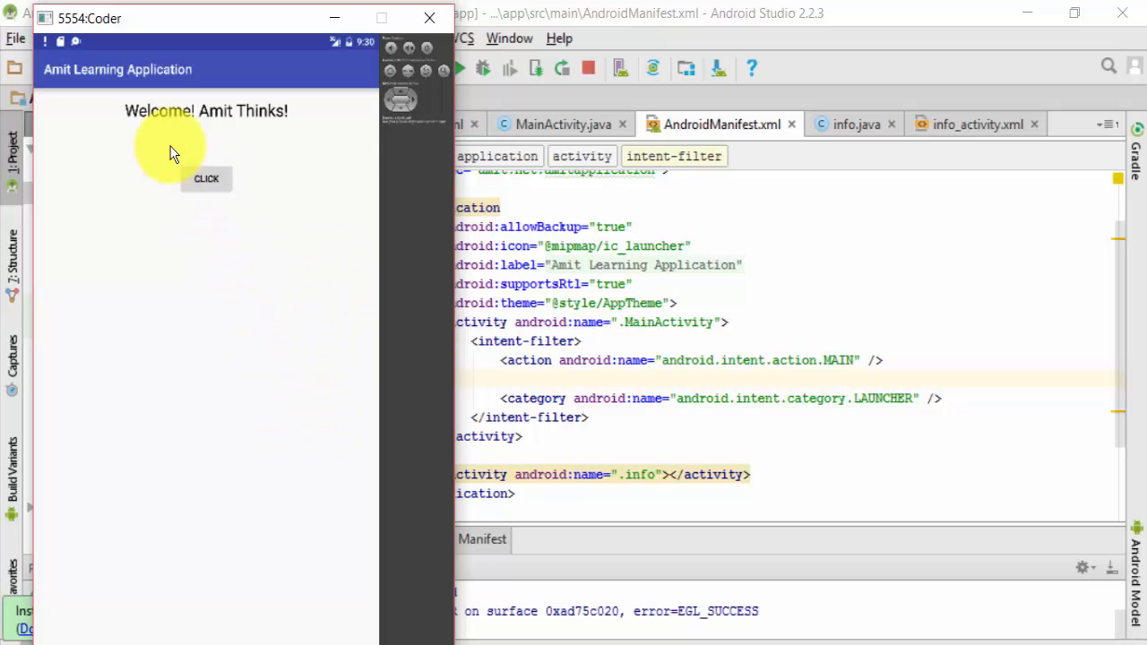
- Tap CLICK to reach the Welcome: Amit Thinks screen, then return to the manifest
left_click(206, 179)
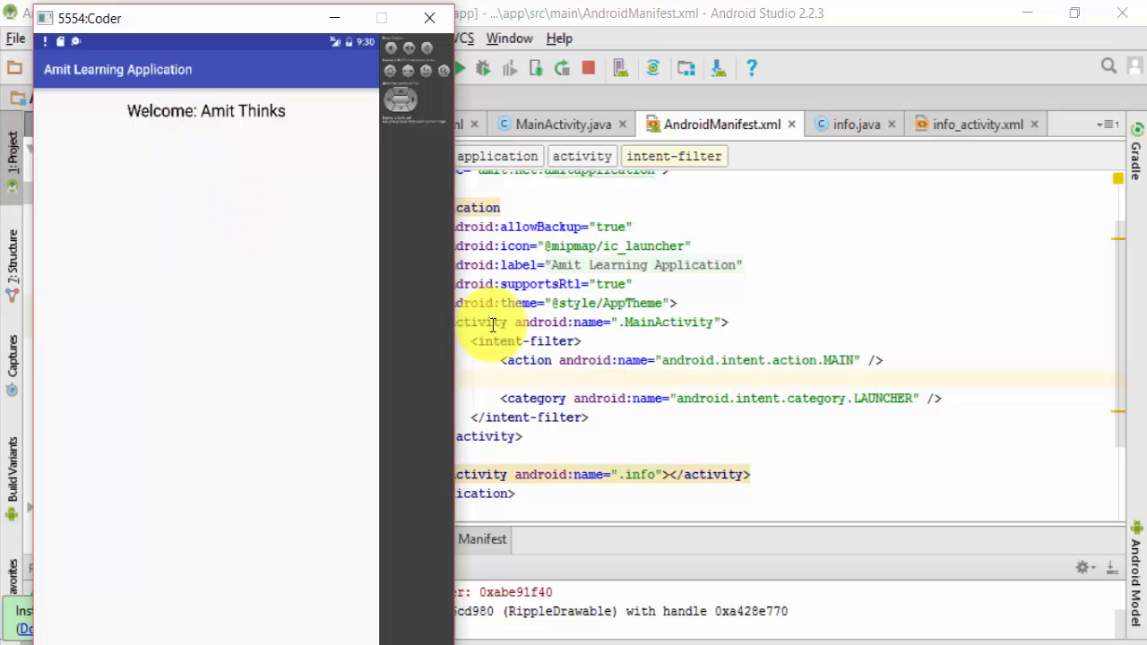
left_click(852, 123)
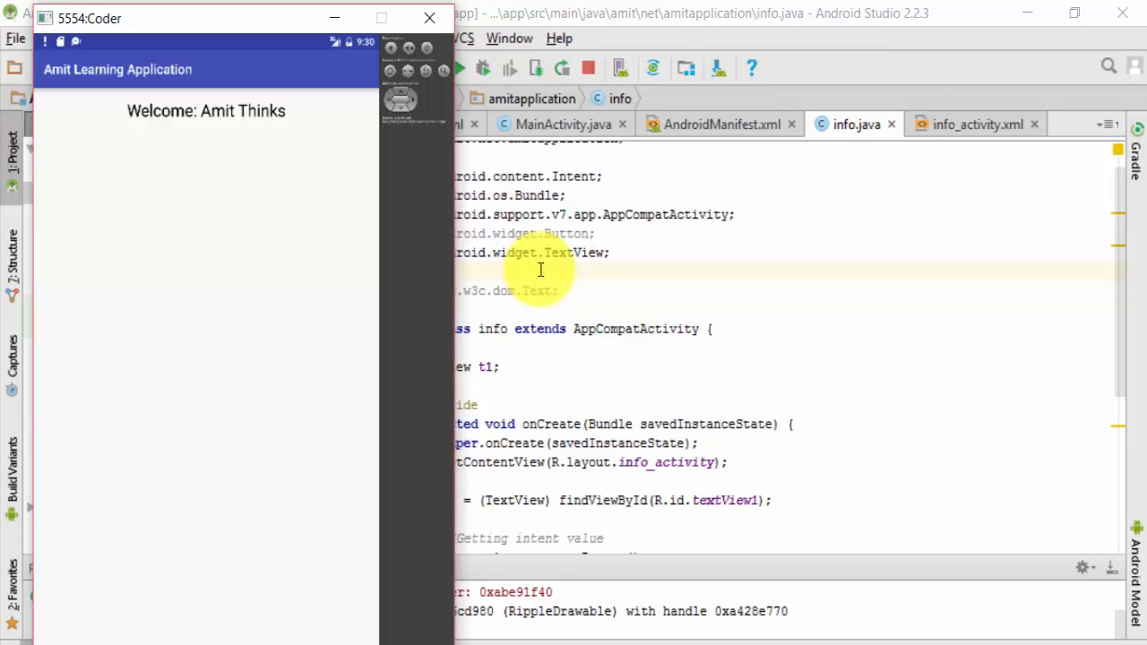
left_click(721, 124)
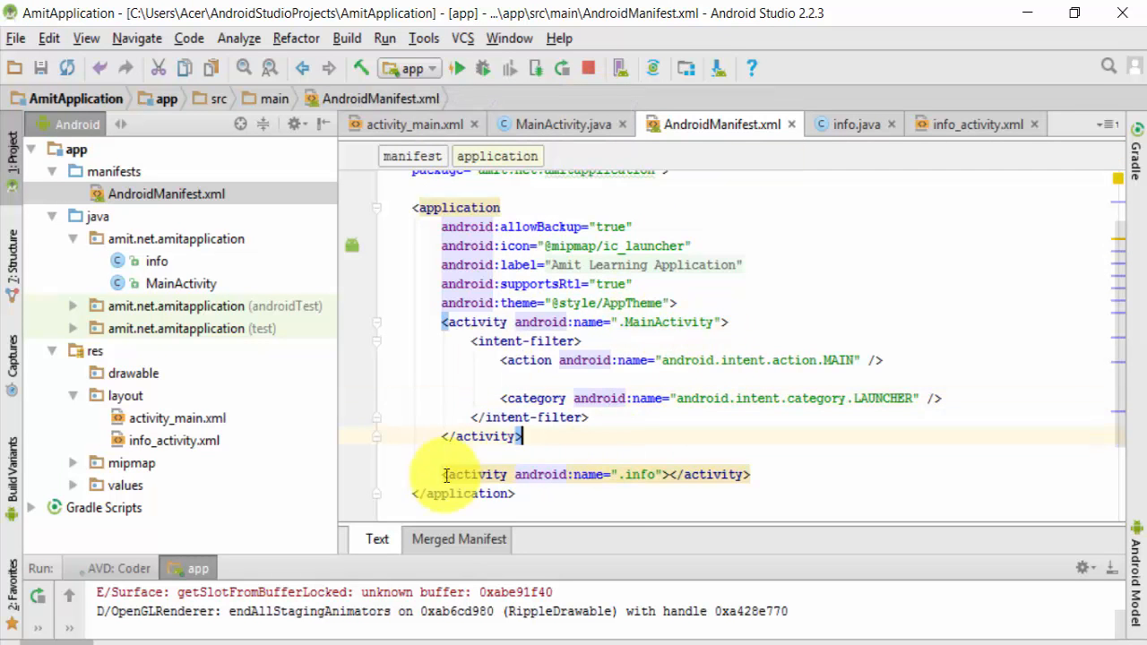